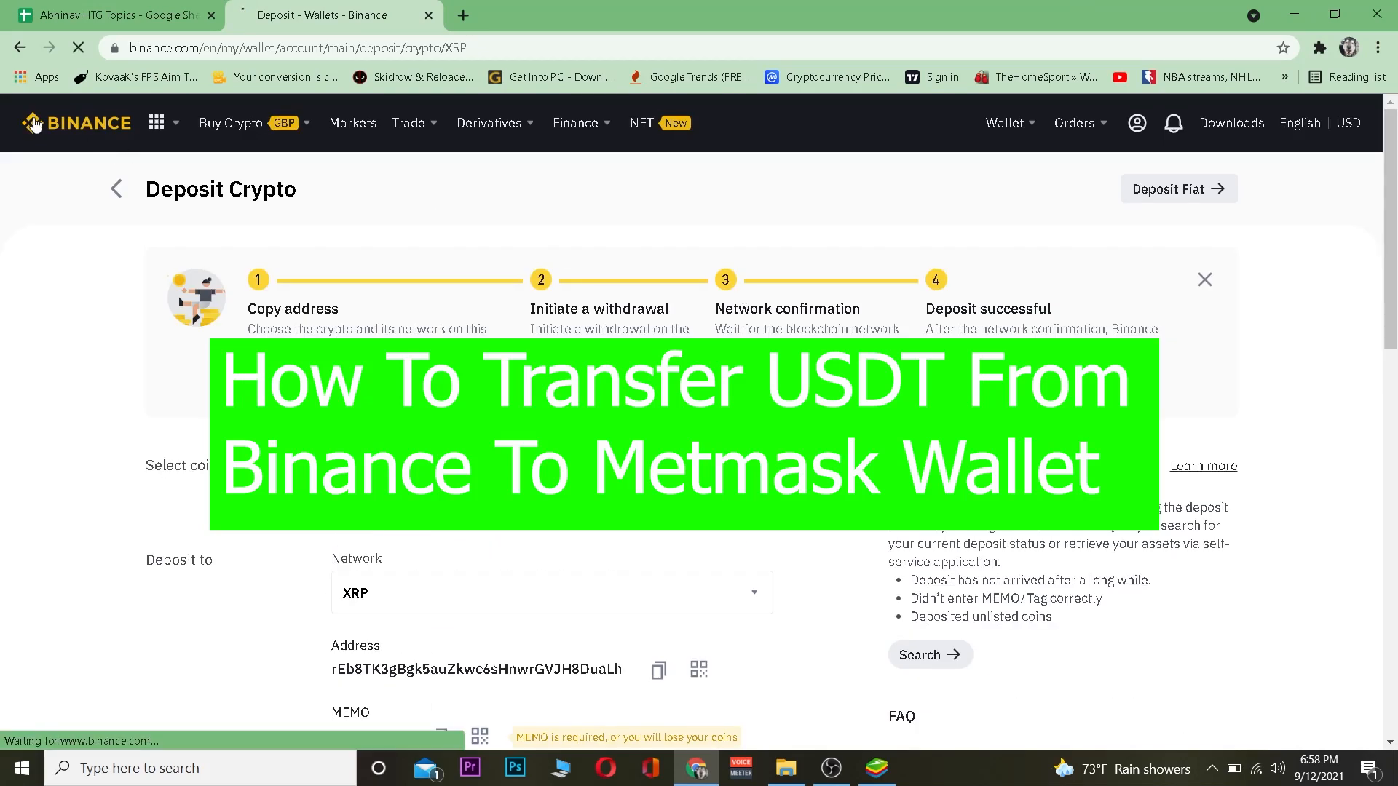
Return from the XRP deposit page to the Binance home page and reload it
click(77, 122)
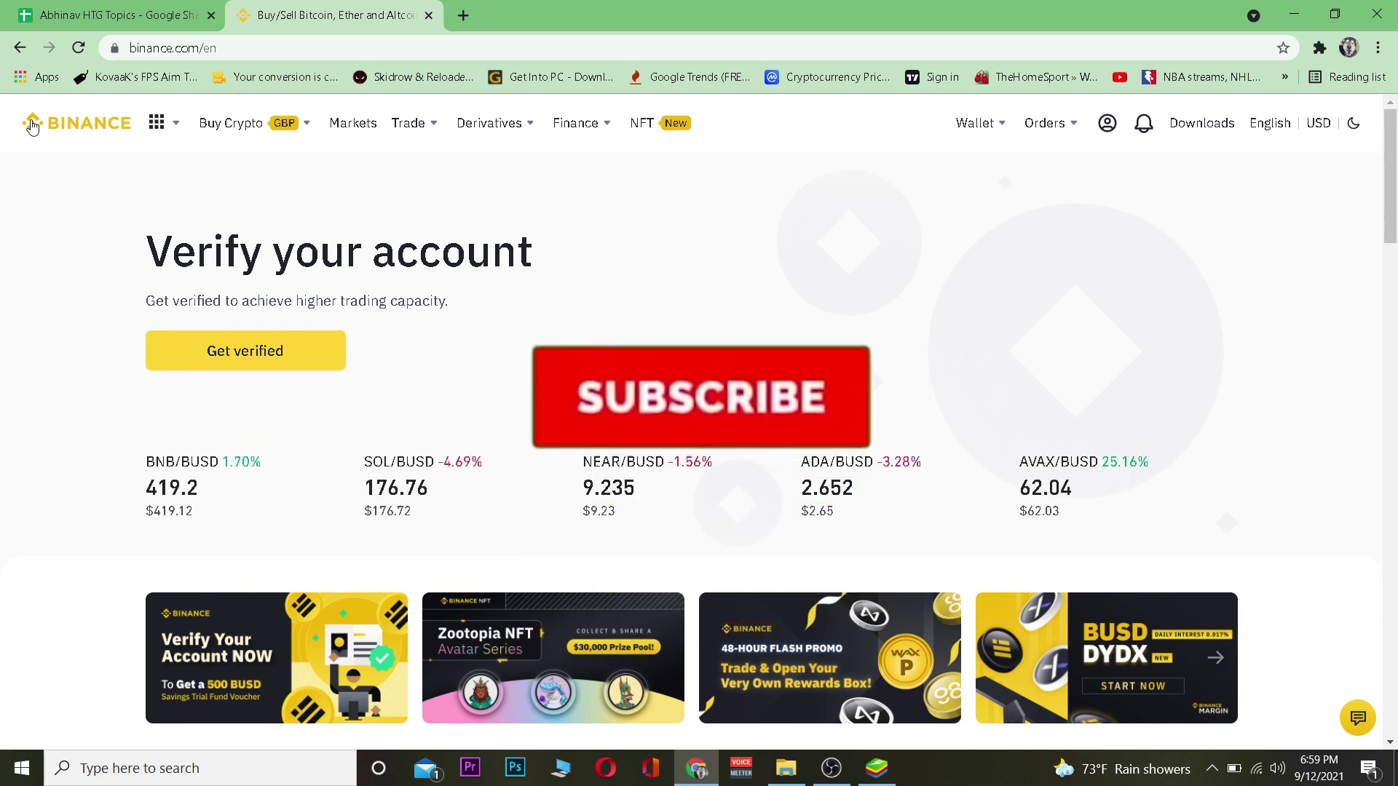
click(700, 396)
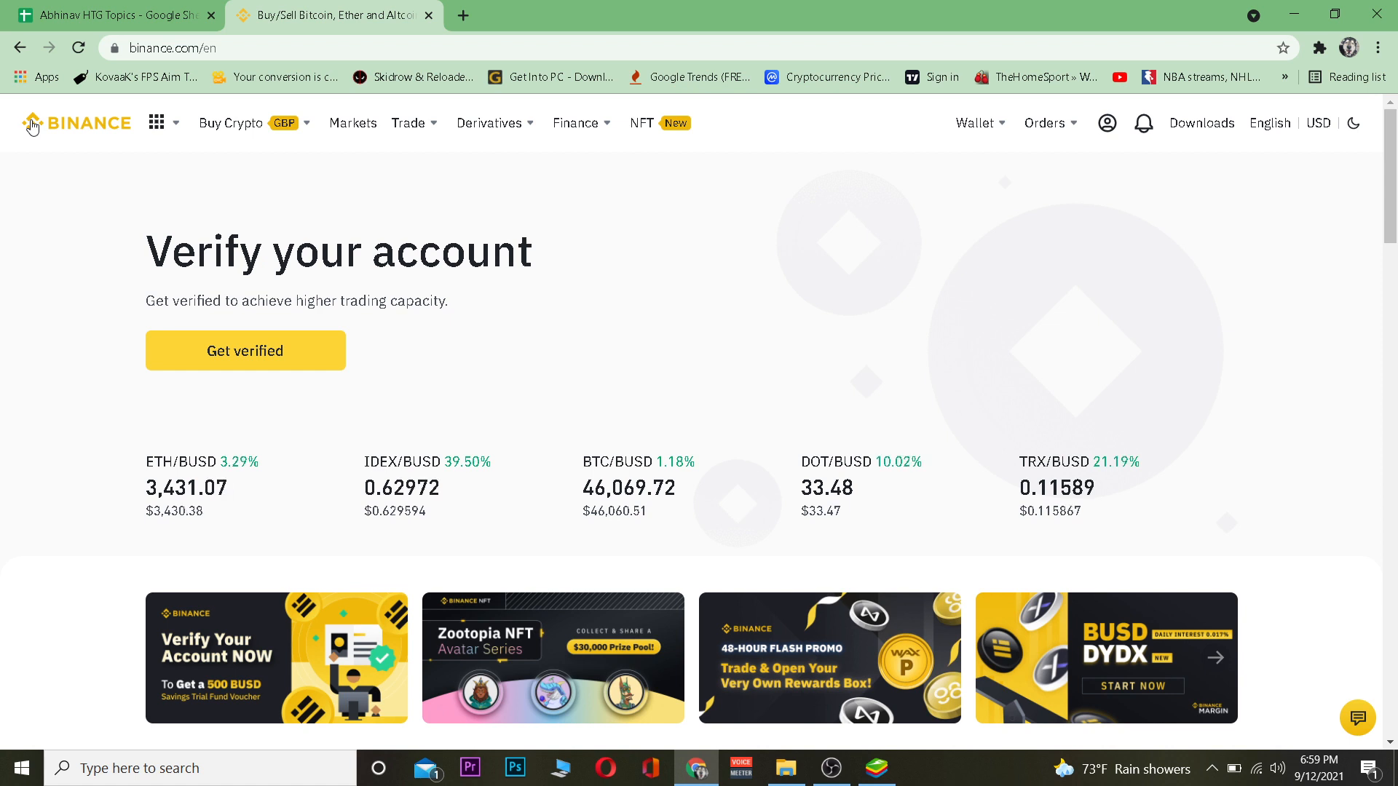
mouse_move(549, 428)
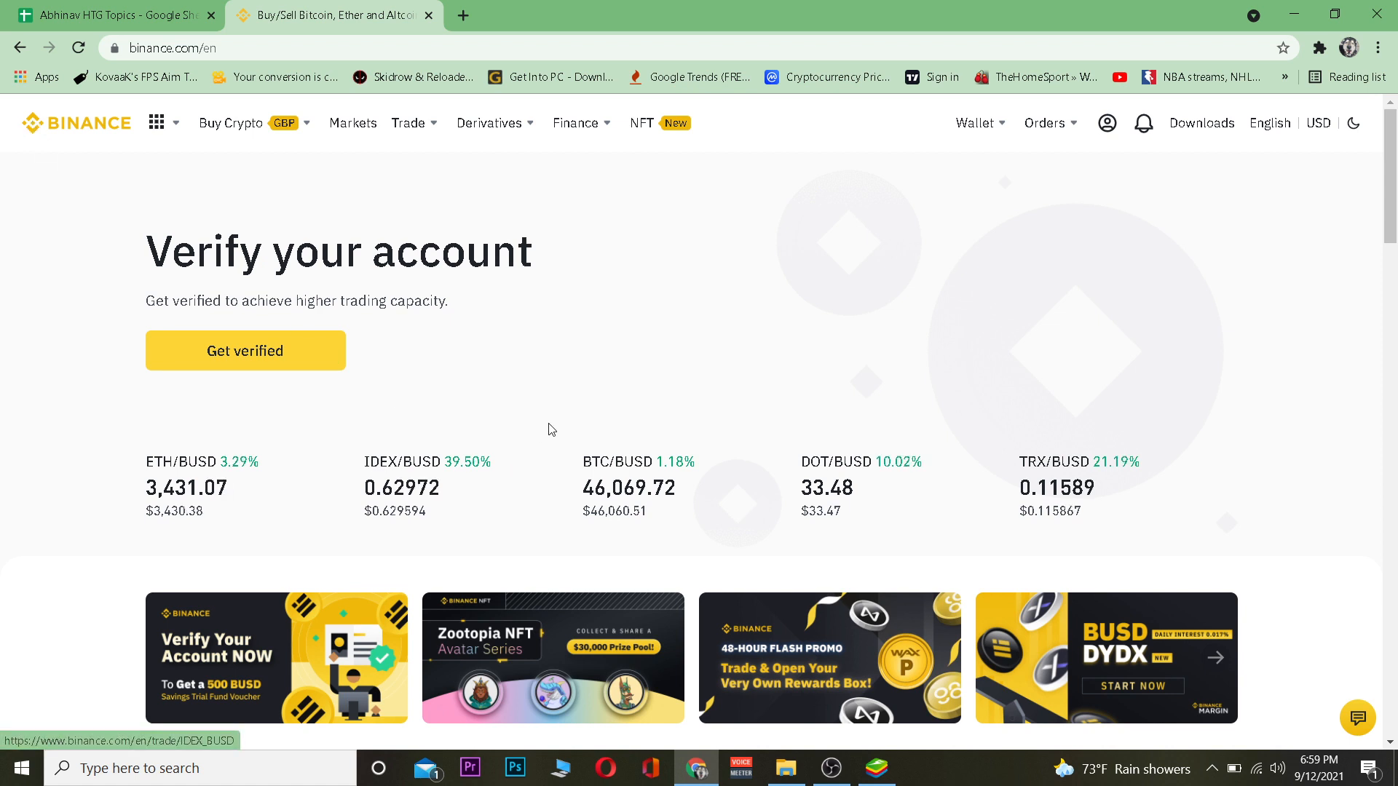
Go to Wallet Overview and start a crypto withdrawal
click(975, 123)
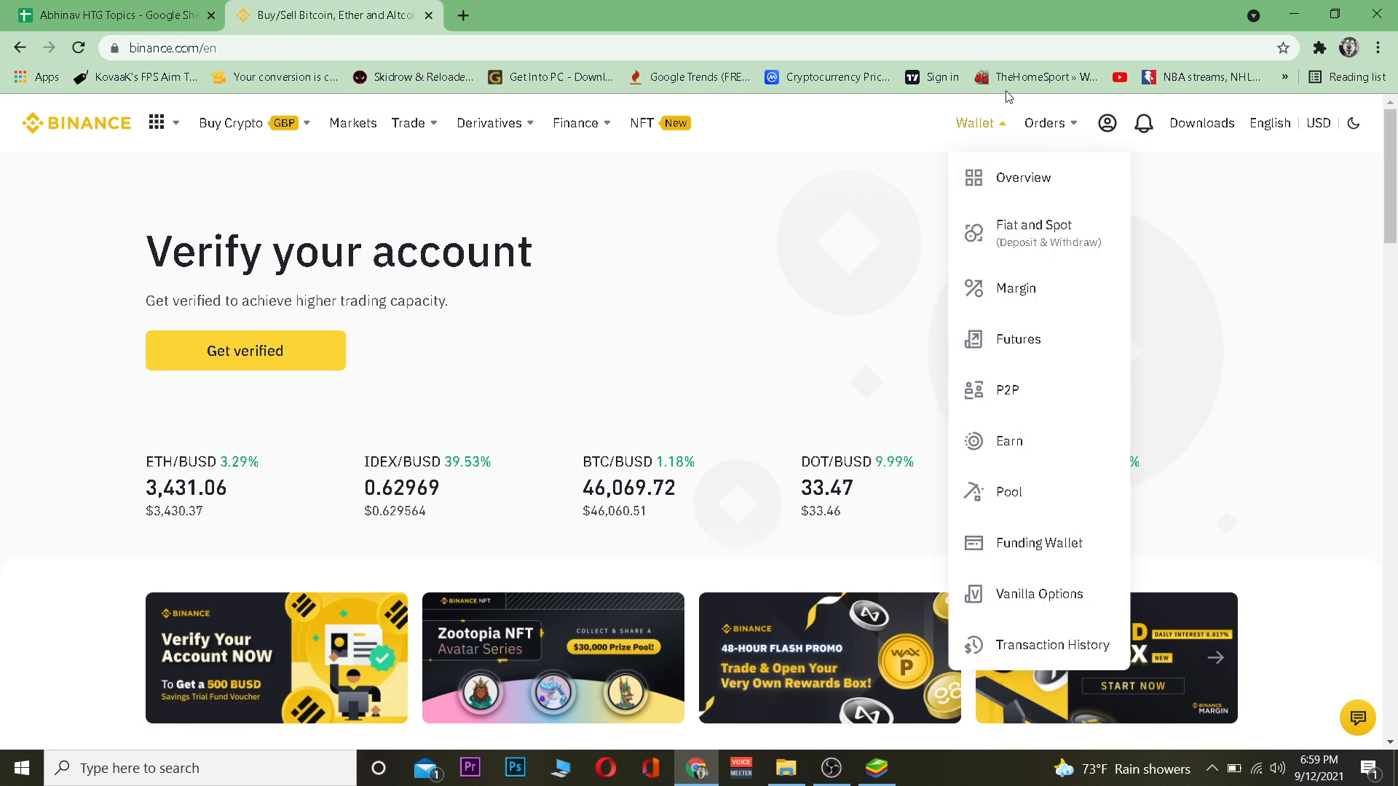
click(1022, 177)
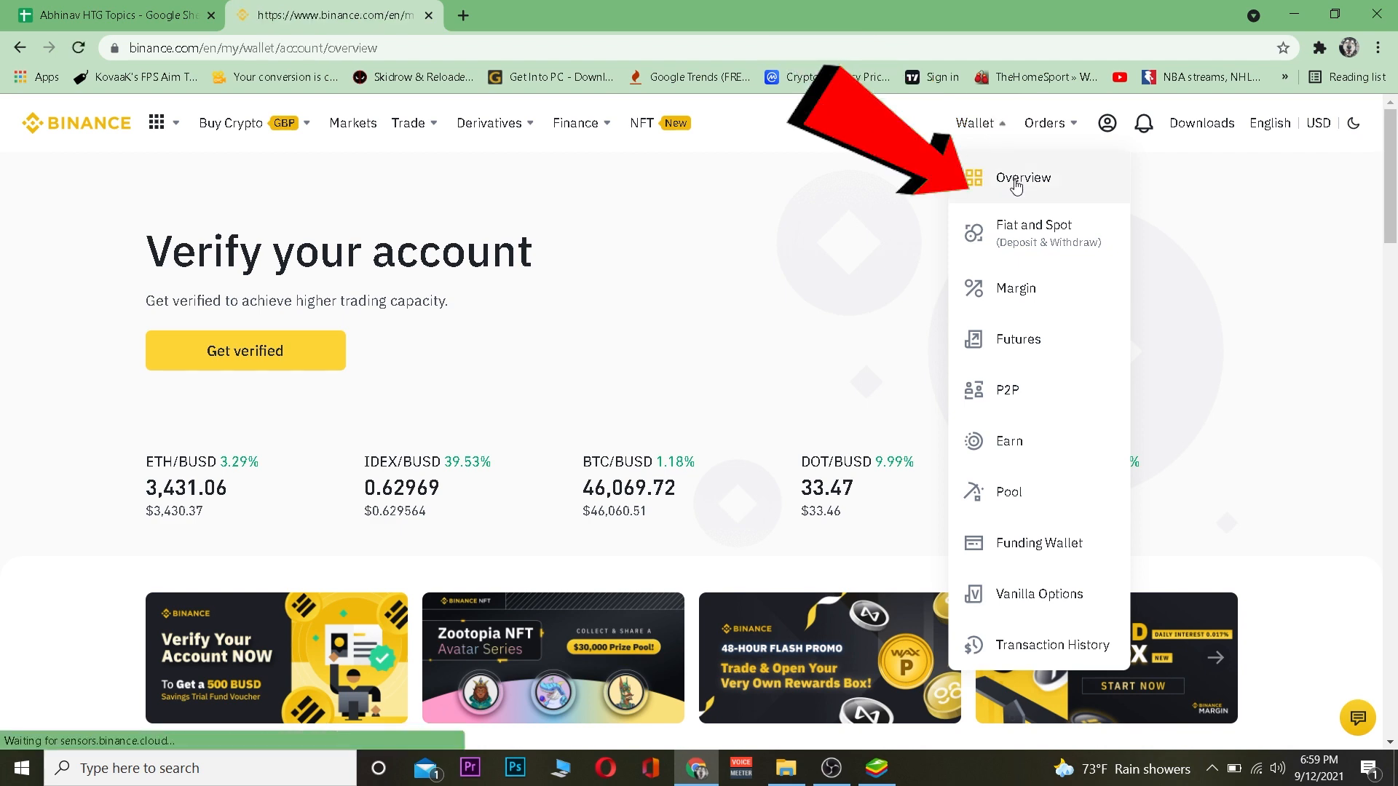
click(1022, 177)
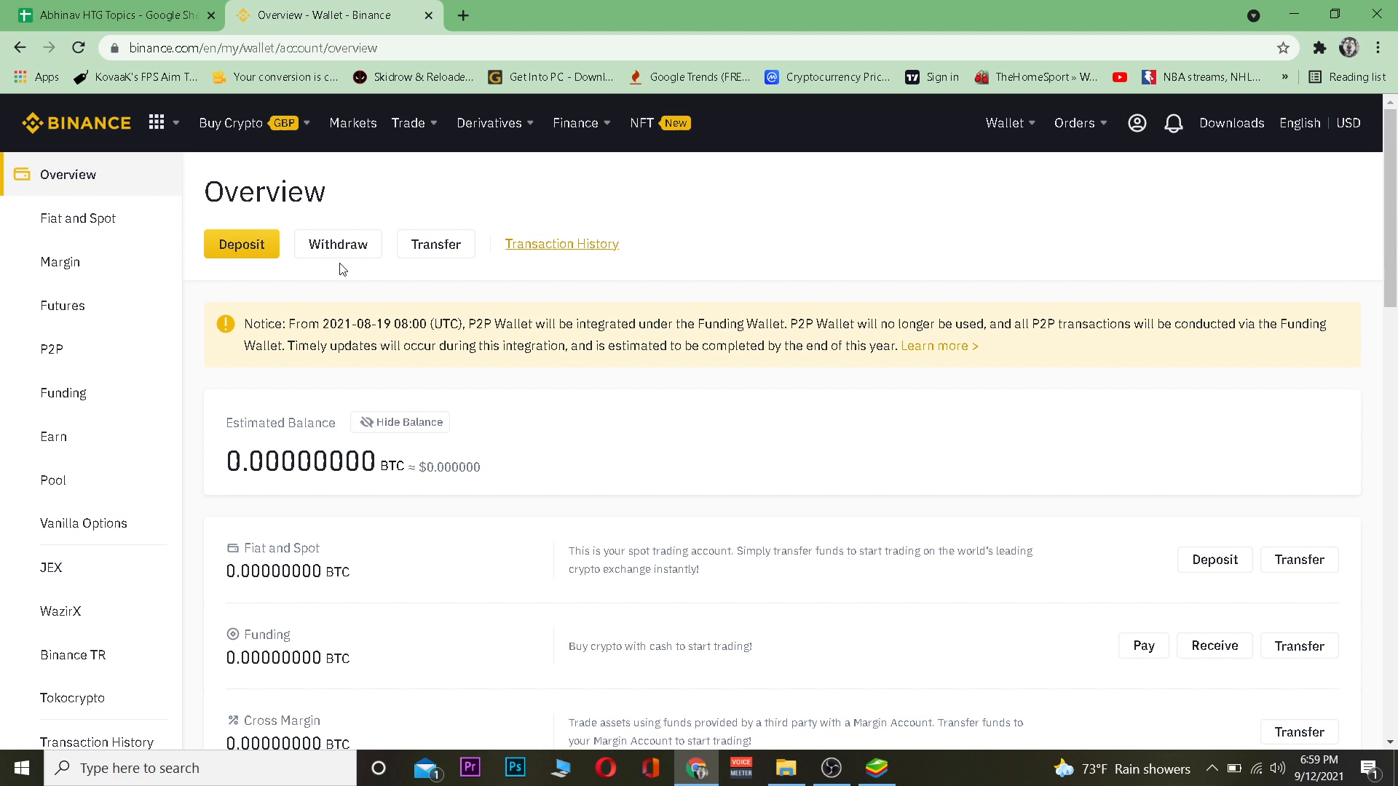
click(338, 243)
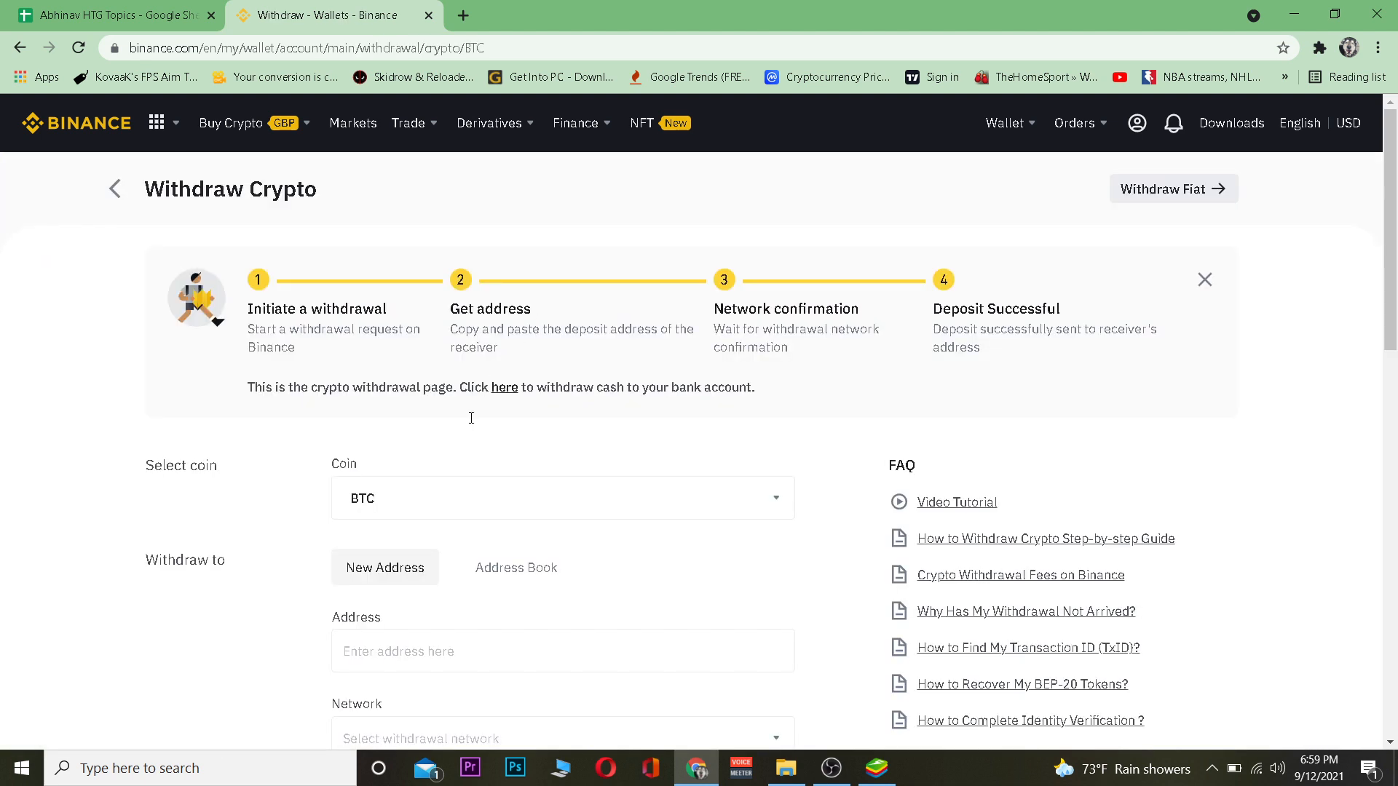
Choose USDT (TetherUS) as the coin to withdraw
click(562, 498)
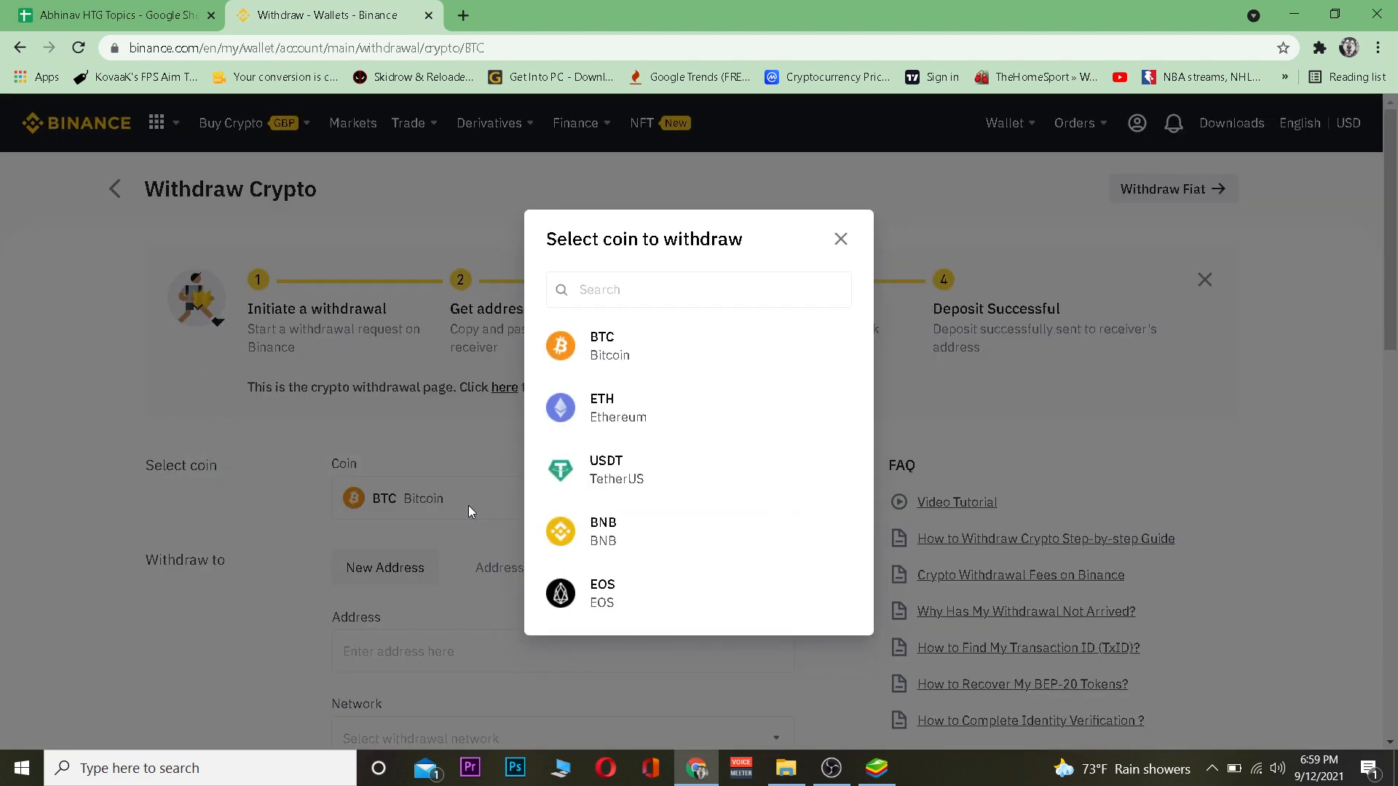
click(606, 470)
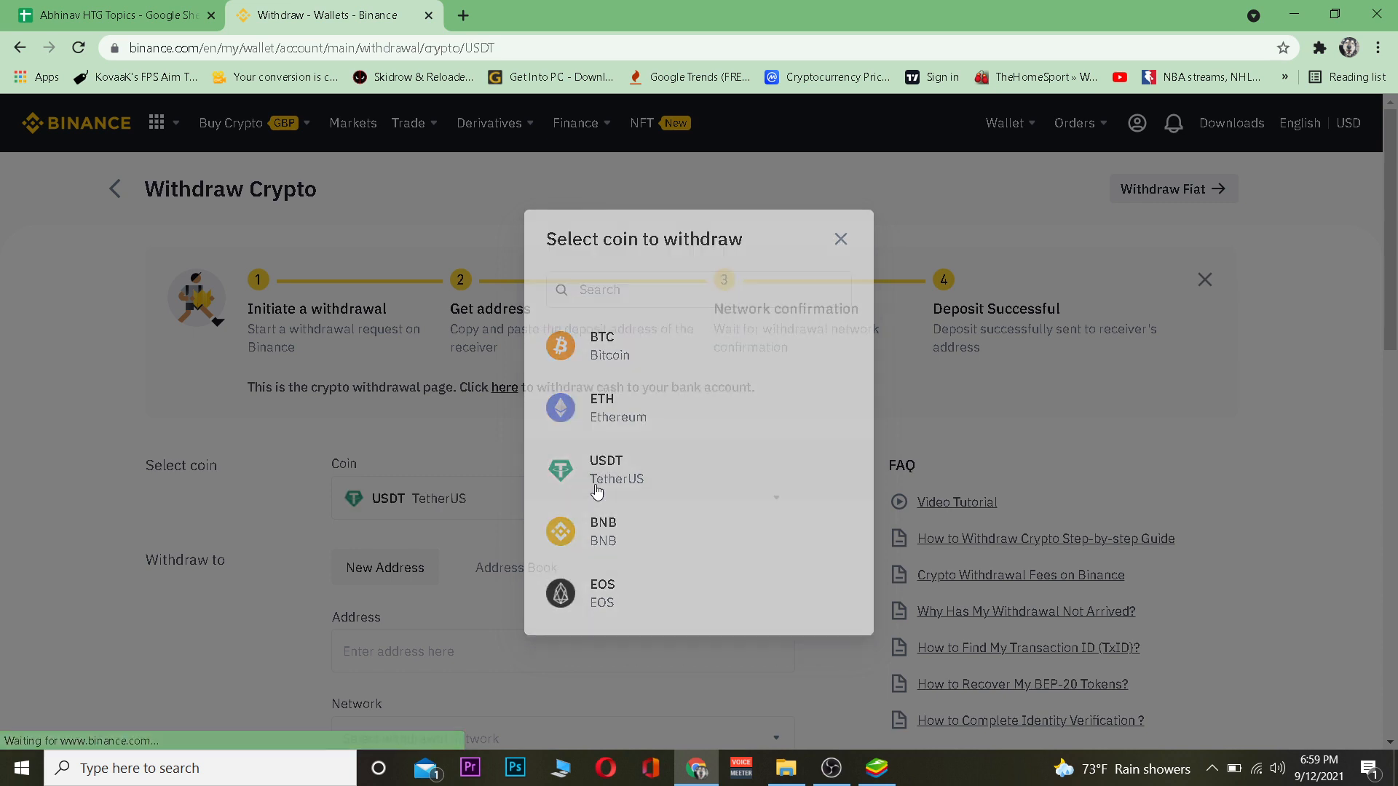
click(605, 470)
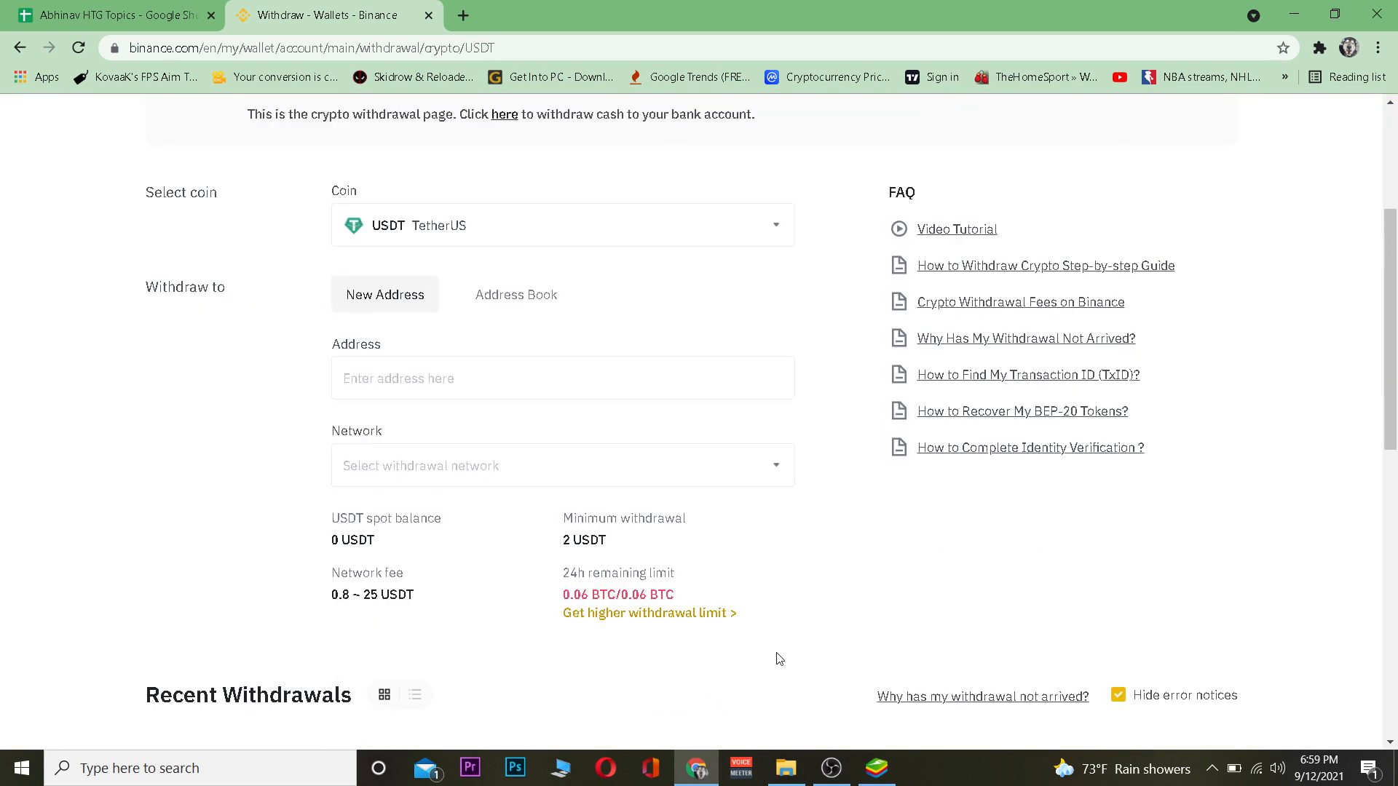
Get the USDT receiving address from MetaMask in BlueStacks and focus the Address field
click(874, 767)
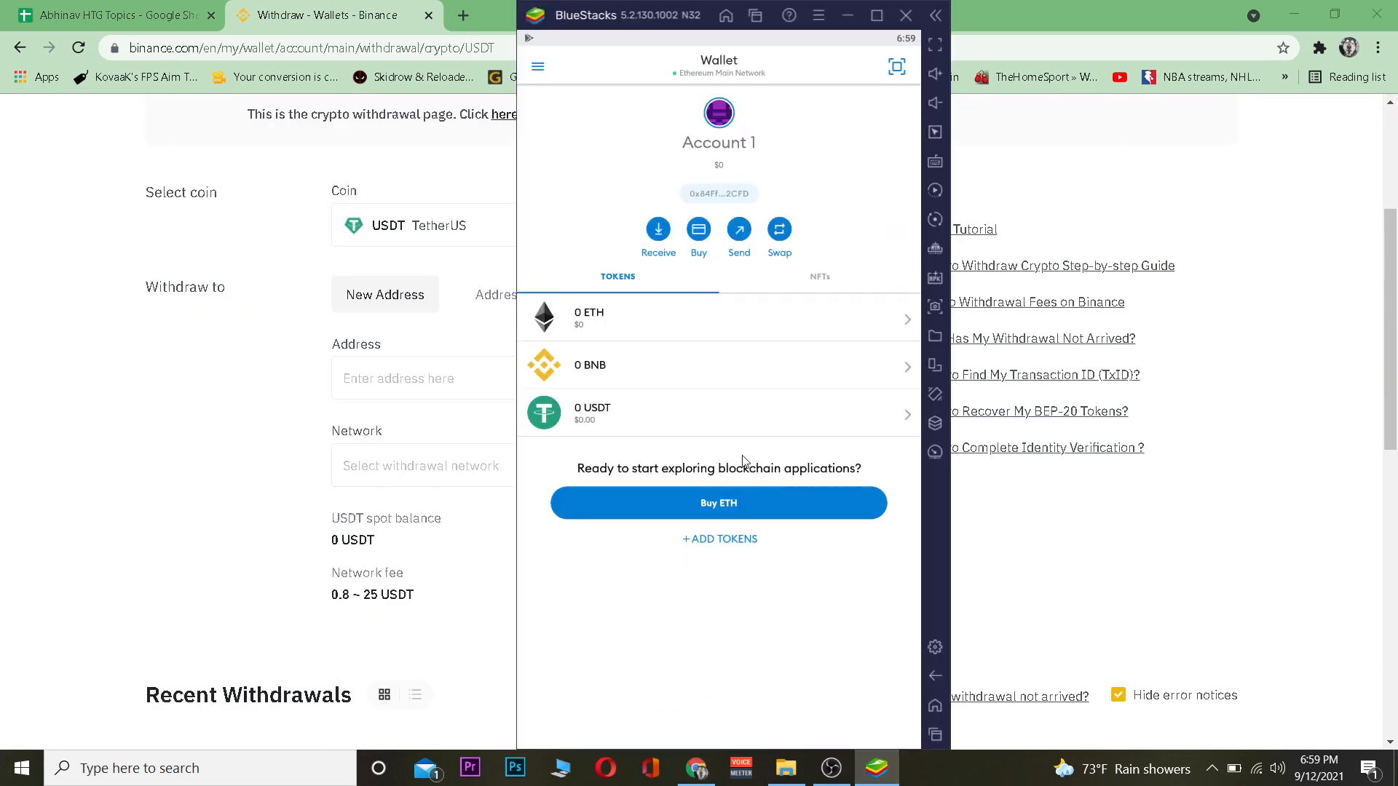
mouse_move(703, 422)
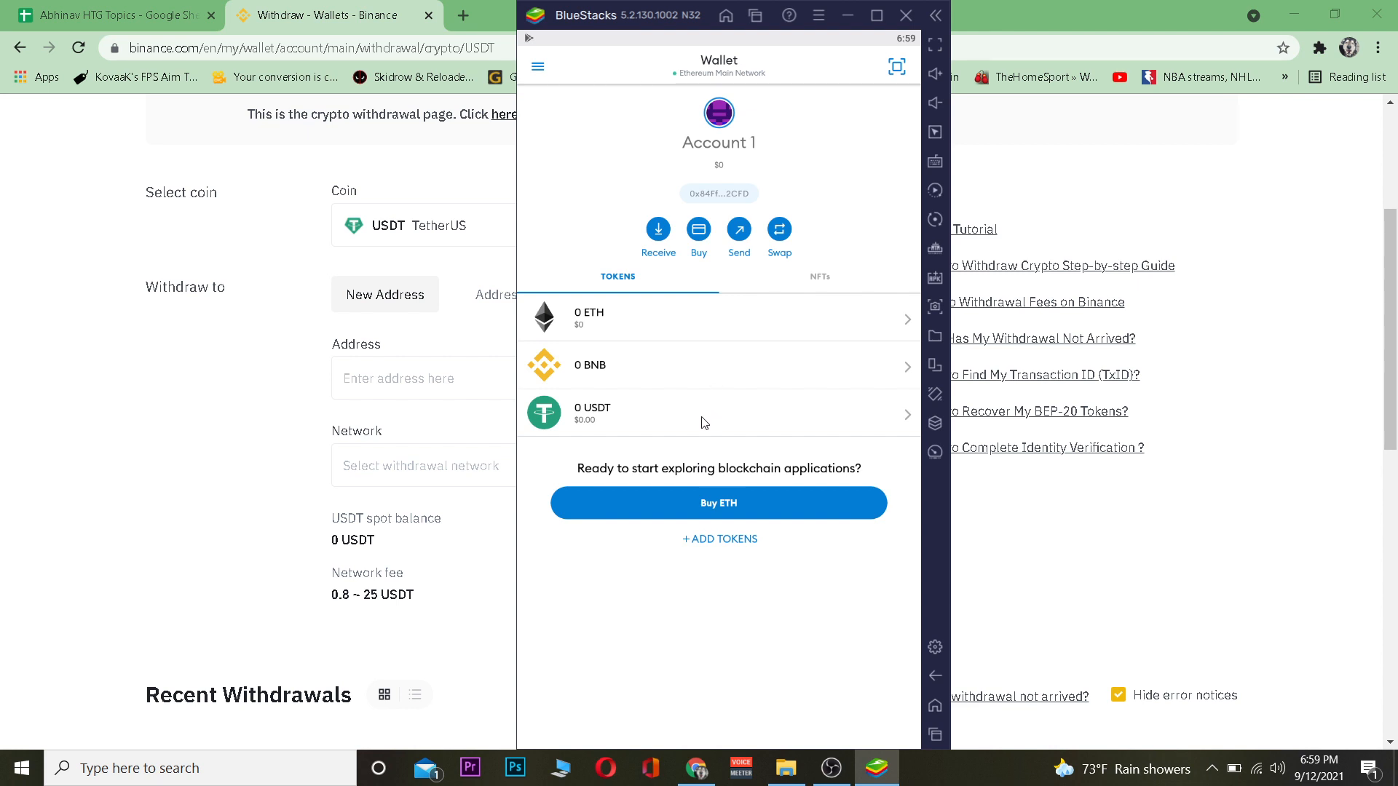
mouse_move(583, 419)
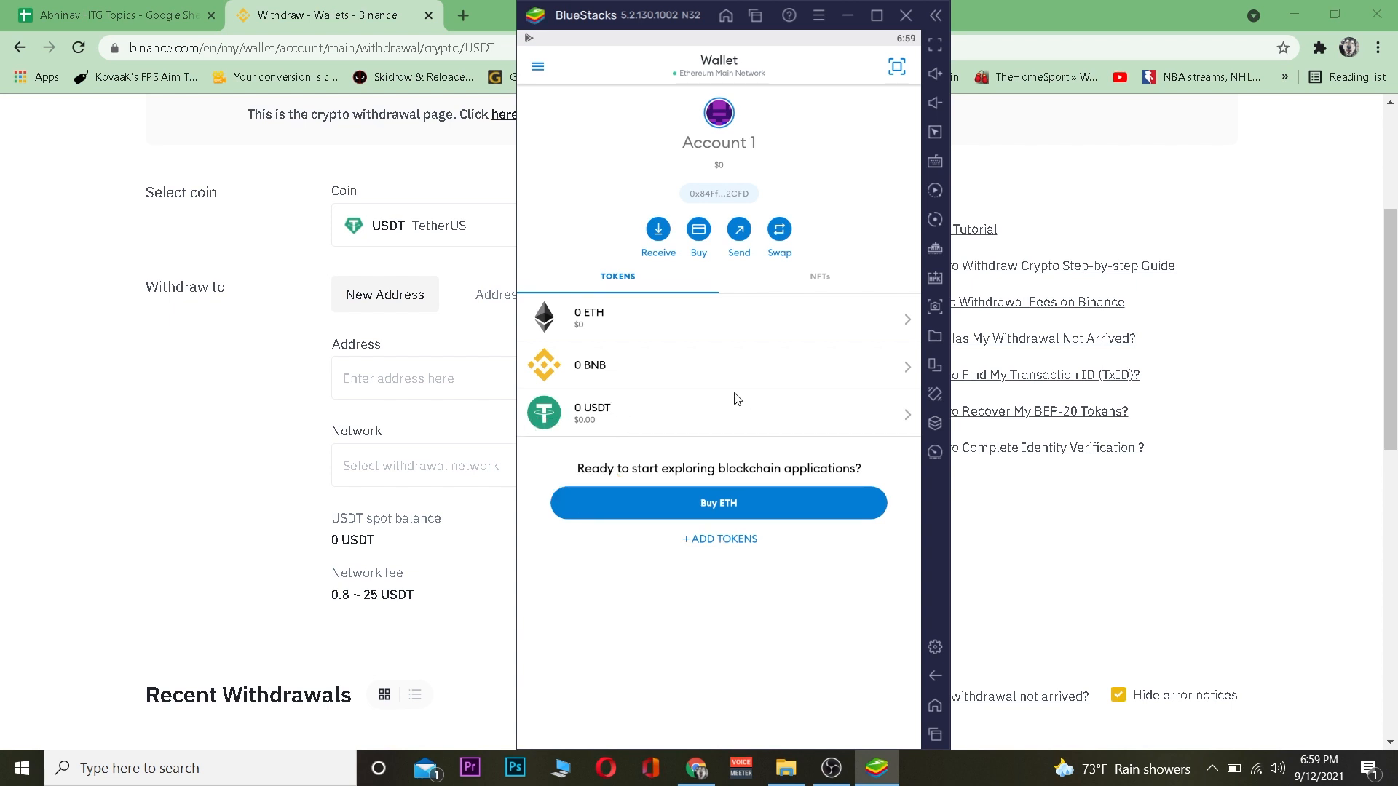
mouse_move(712, 567)
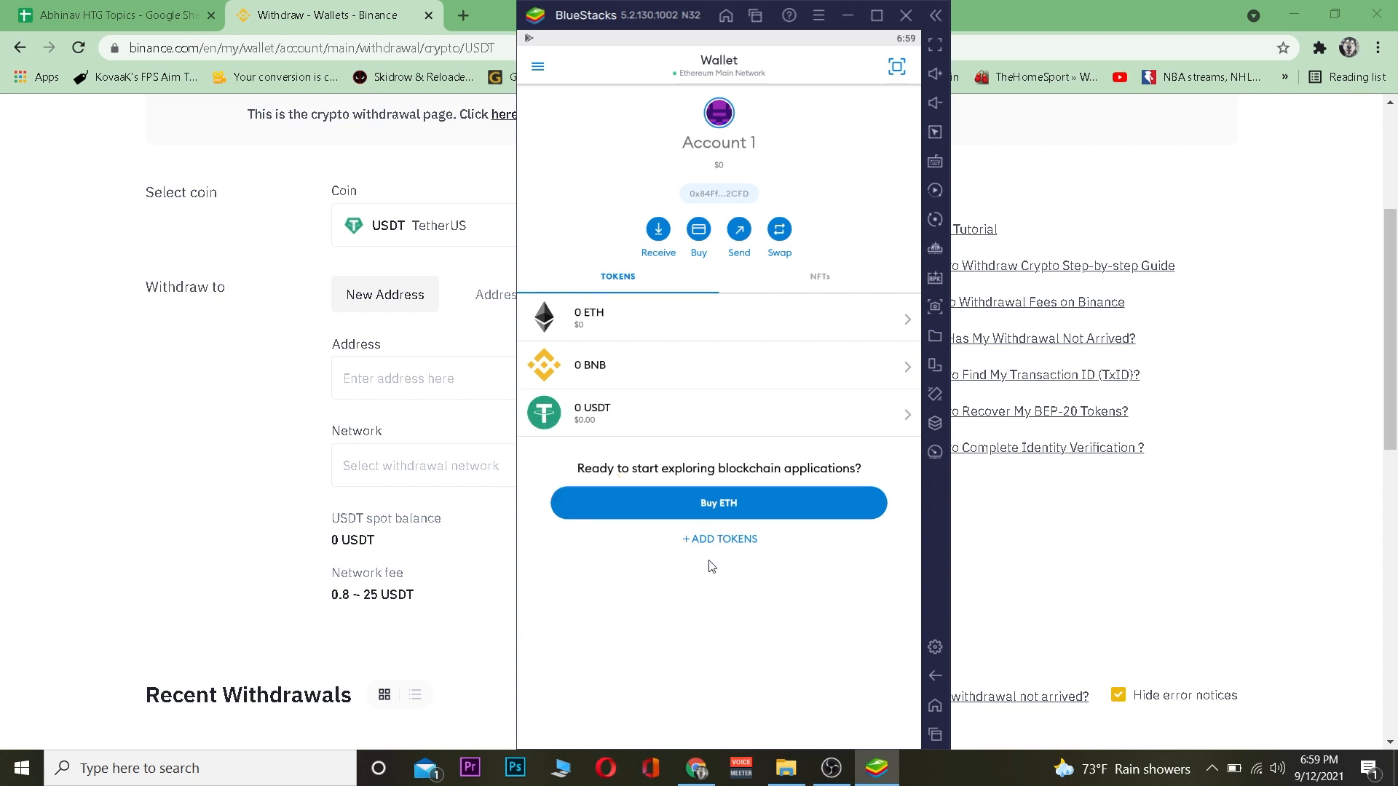
mouse_move(629, 476)
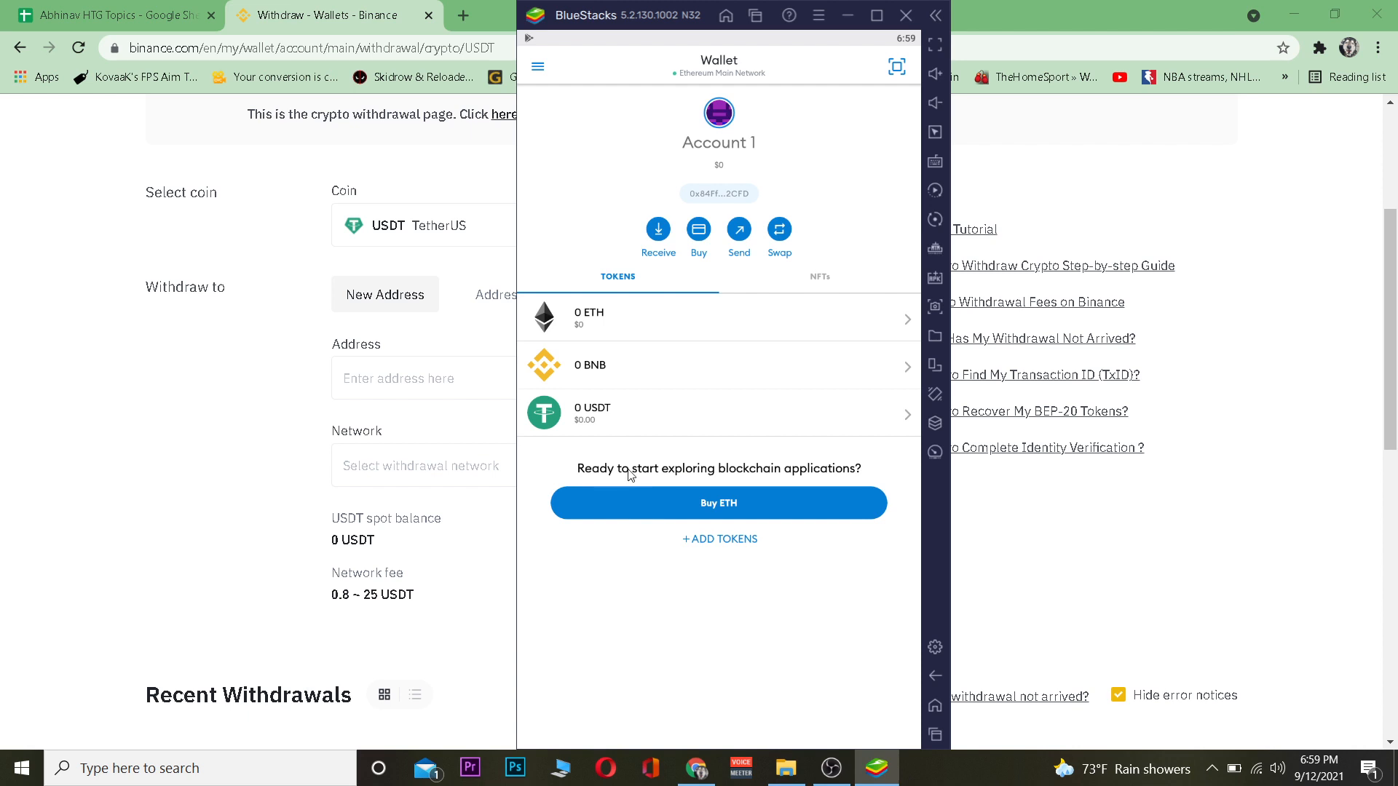
click(718, 412)
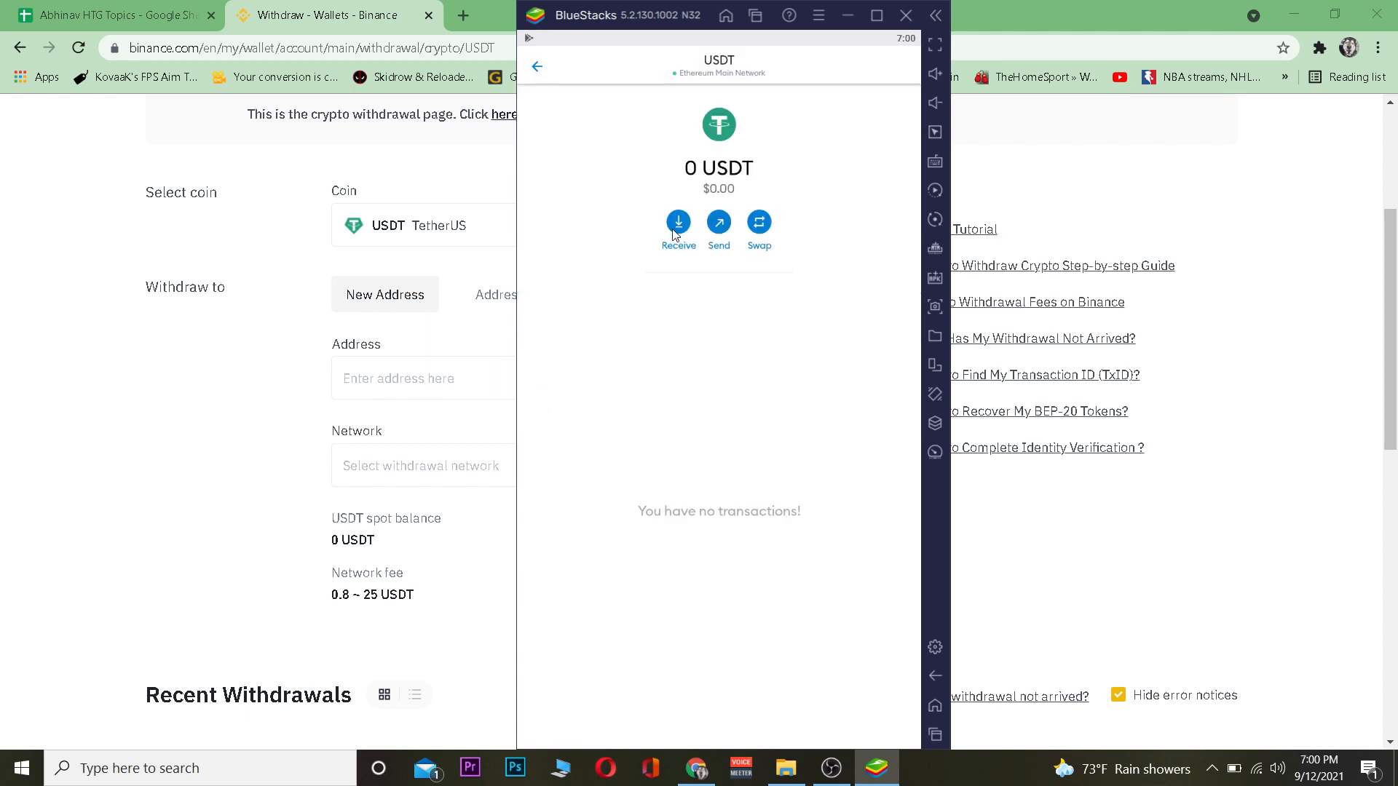
mouse_move(693, 221)
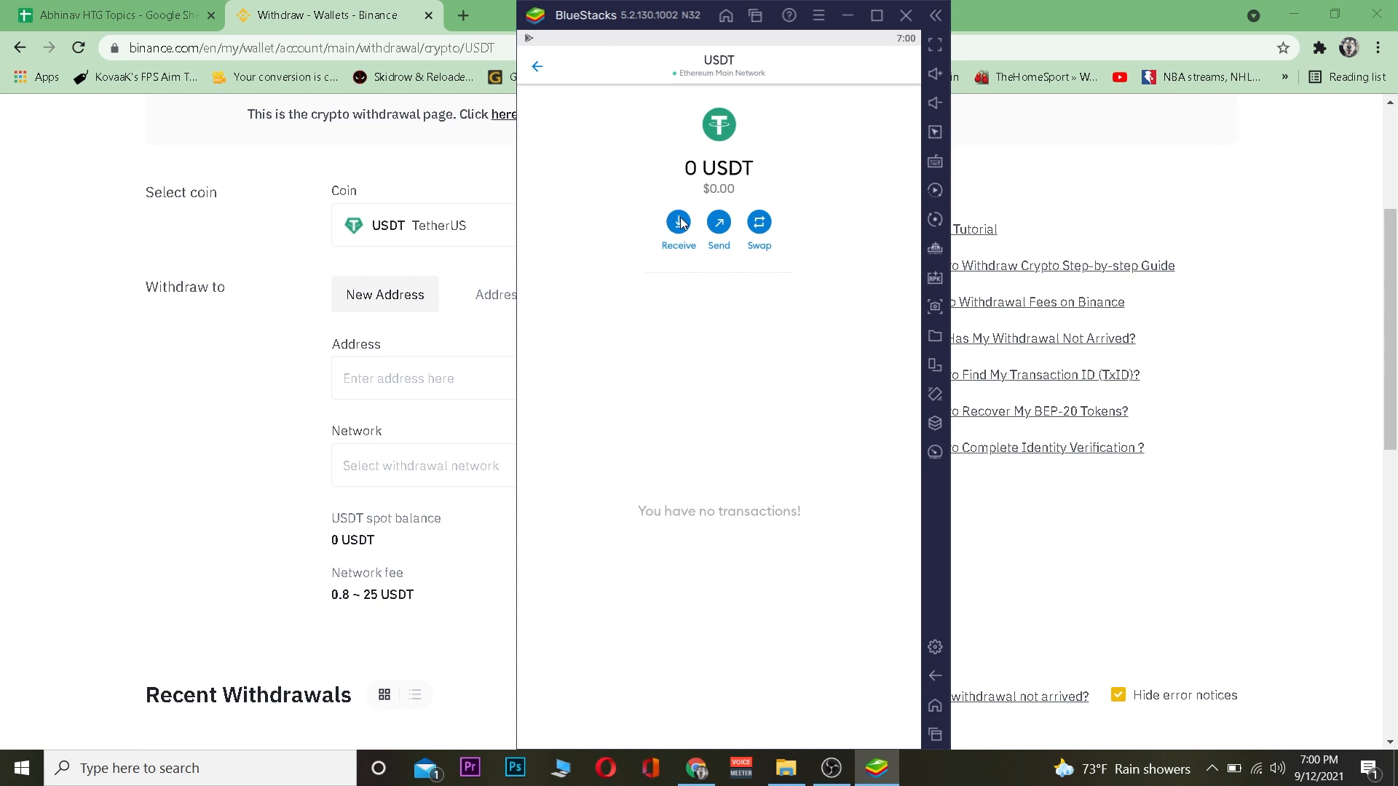
mouse_move(728, 376)
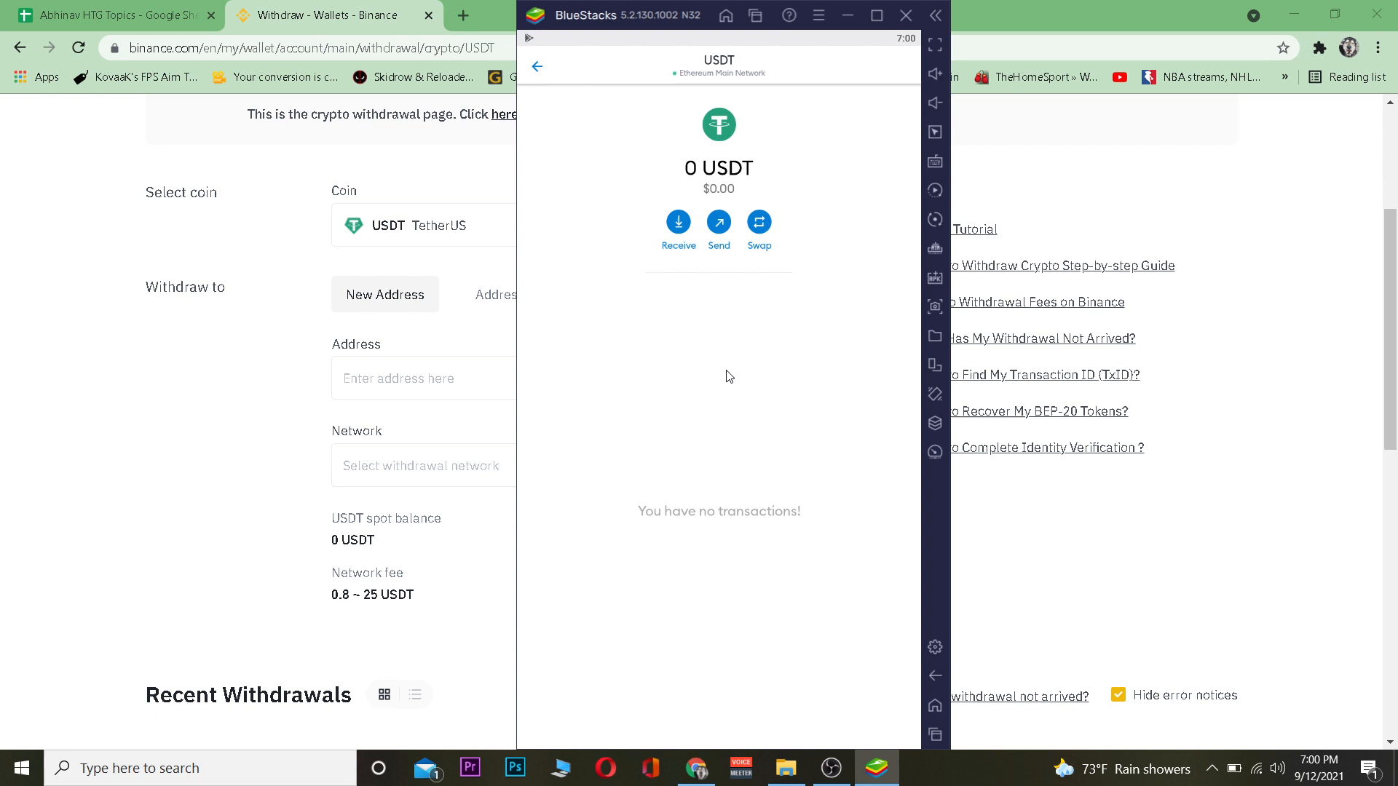
click(677, 222)
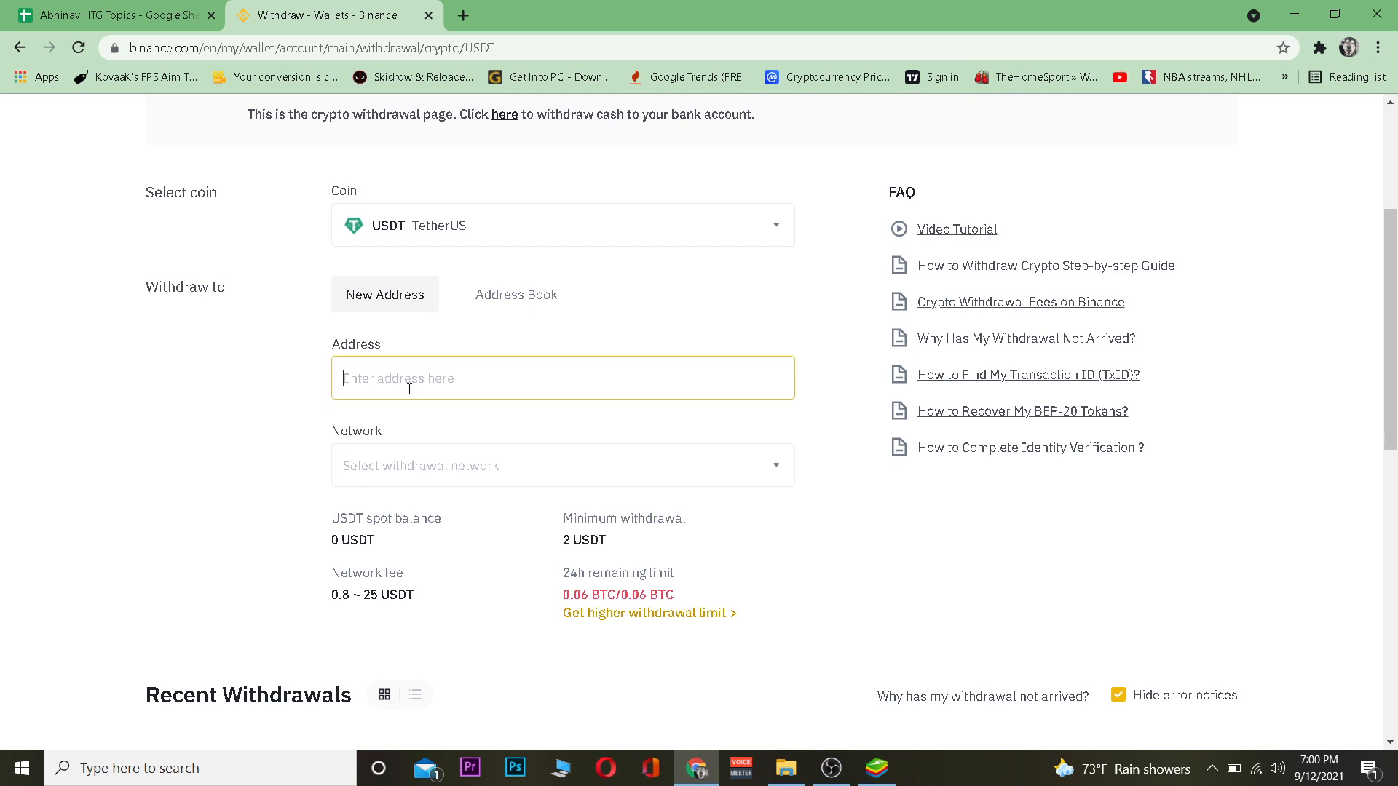
text(0x84Ffd1C68687661BD686CE8e16a0D96dbBEd2CFD)
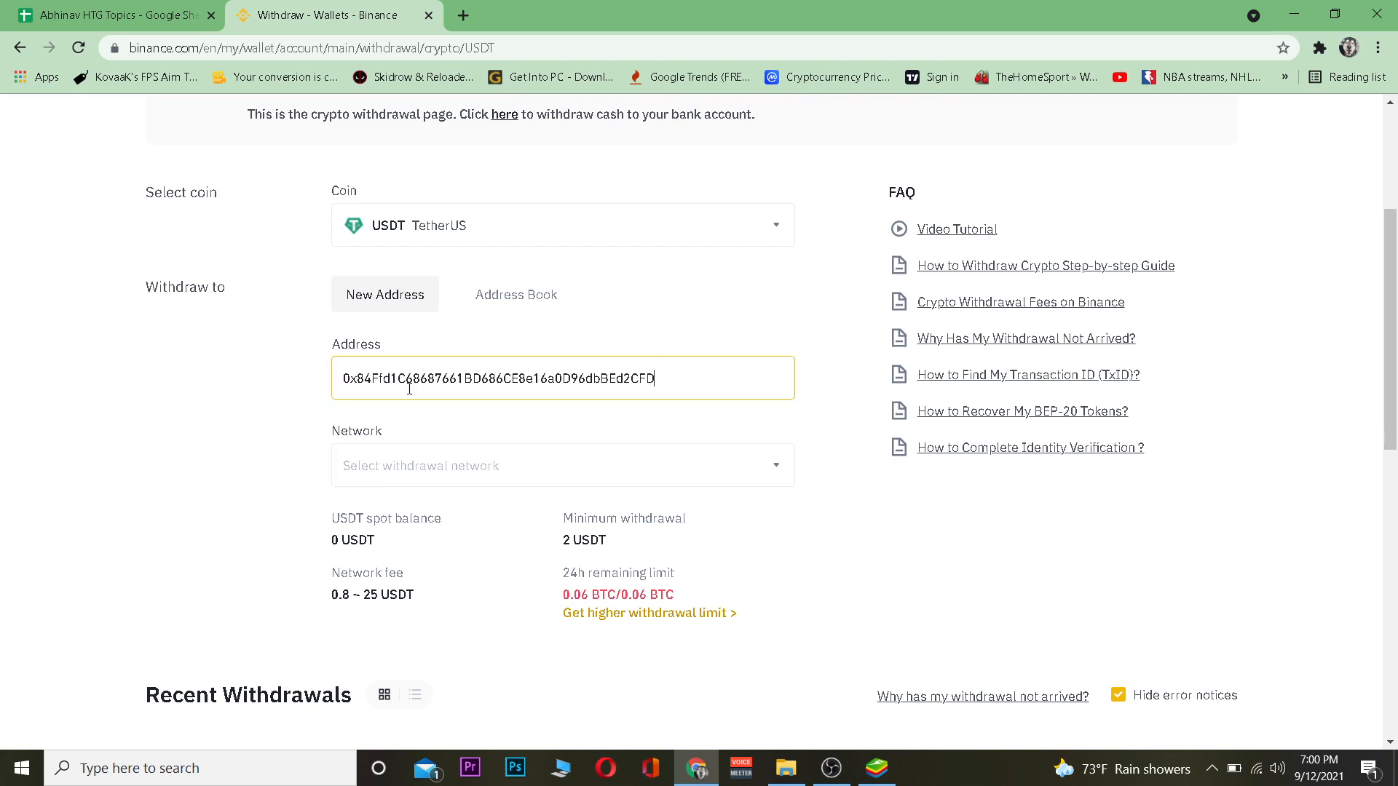
click(562, 466)
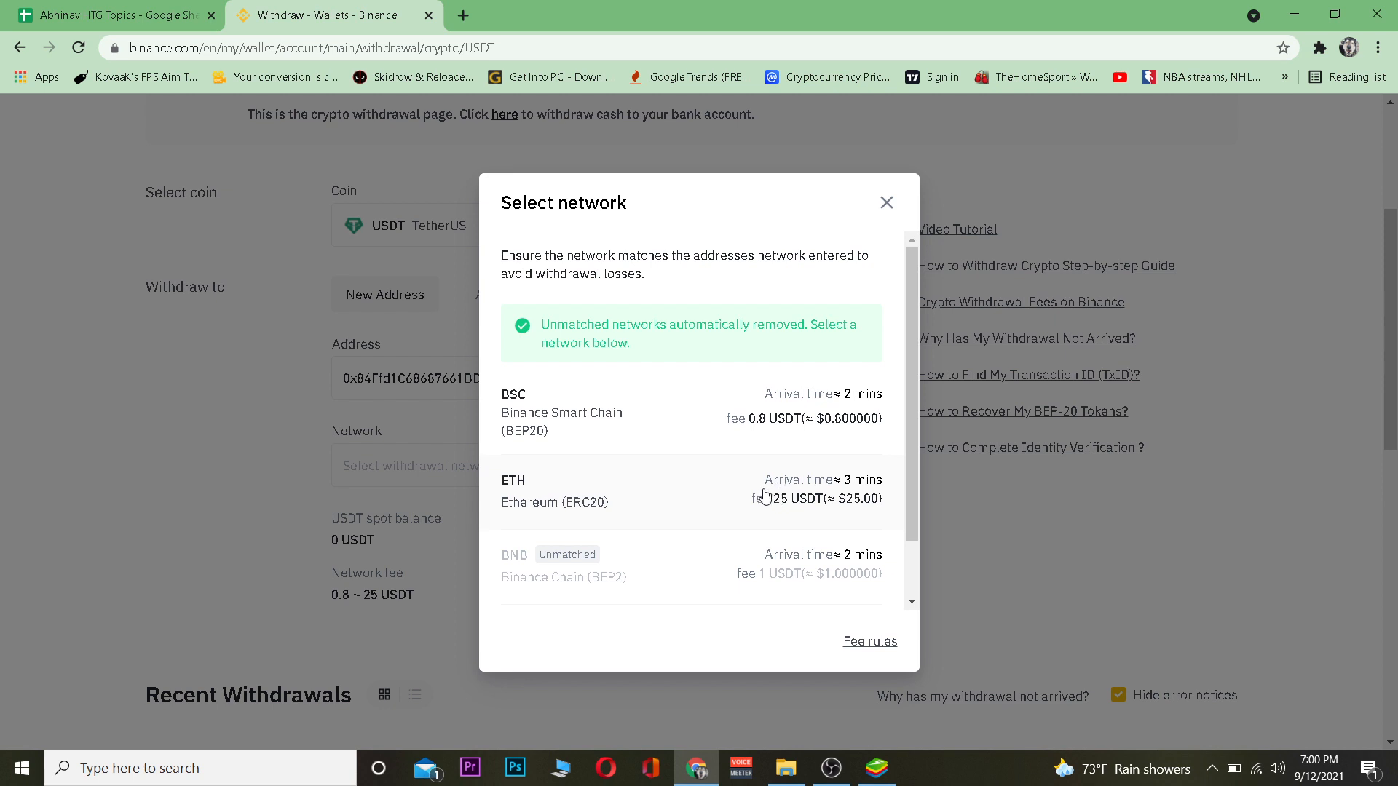
mouse_move(645, 411)
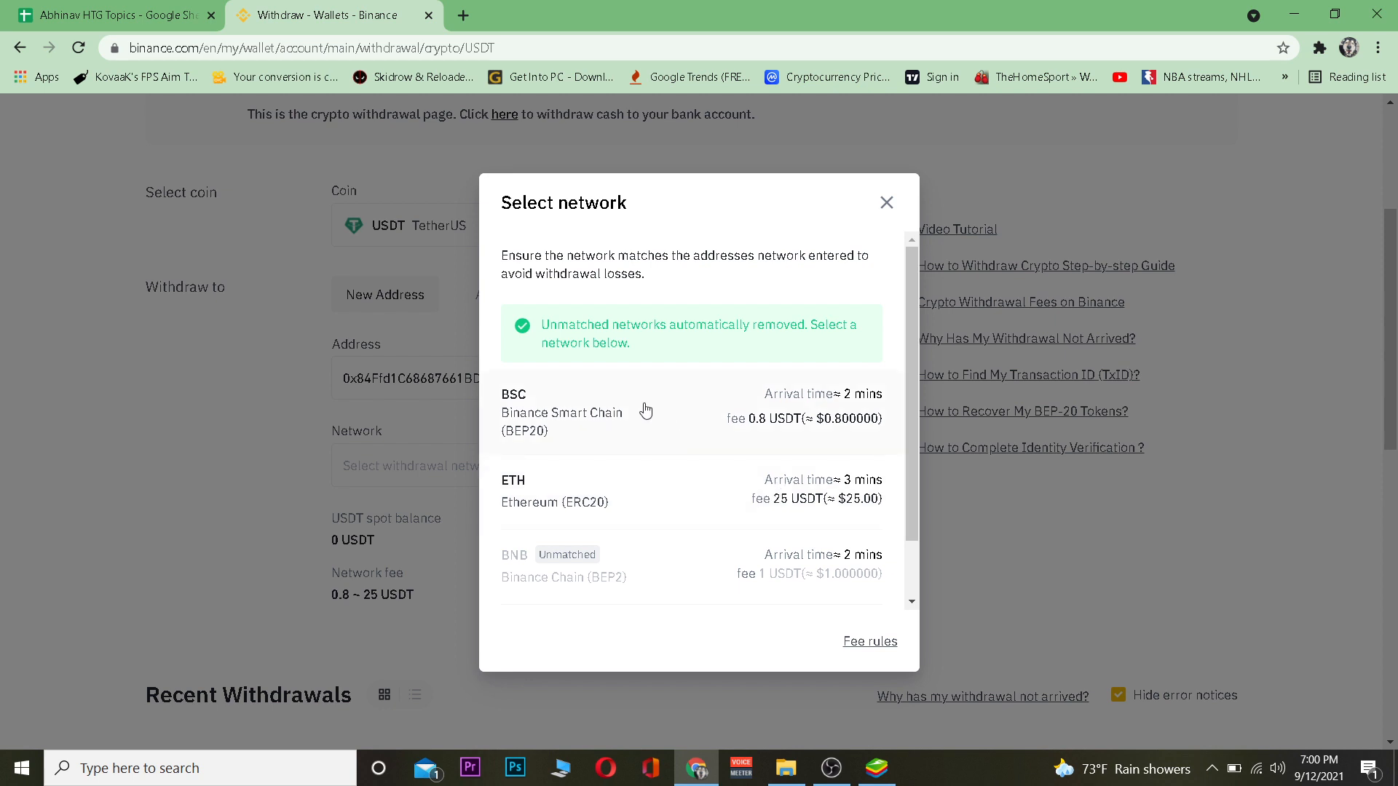
click(561, 410)
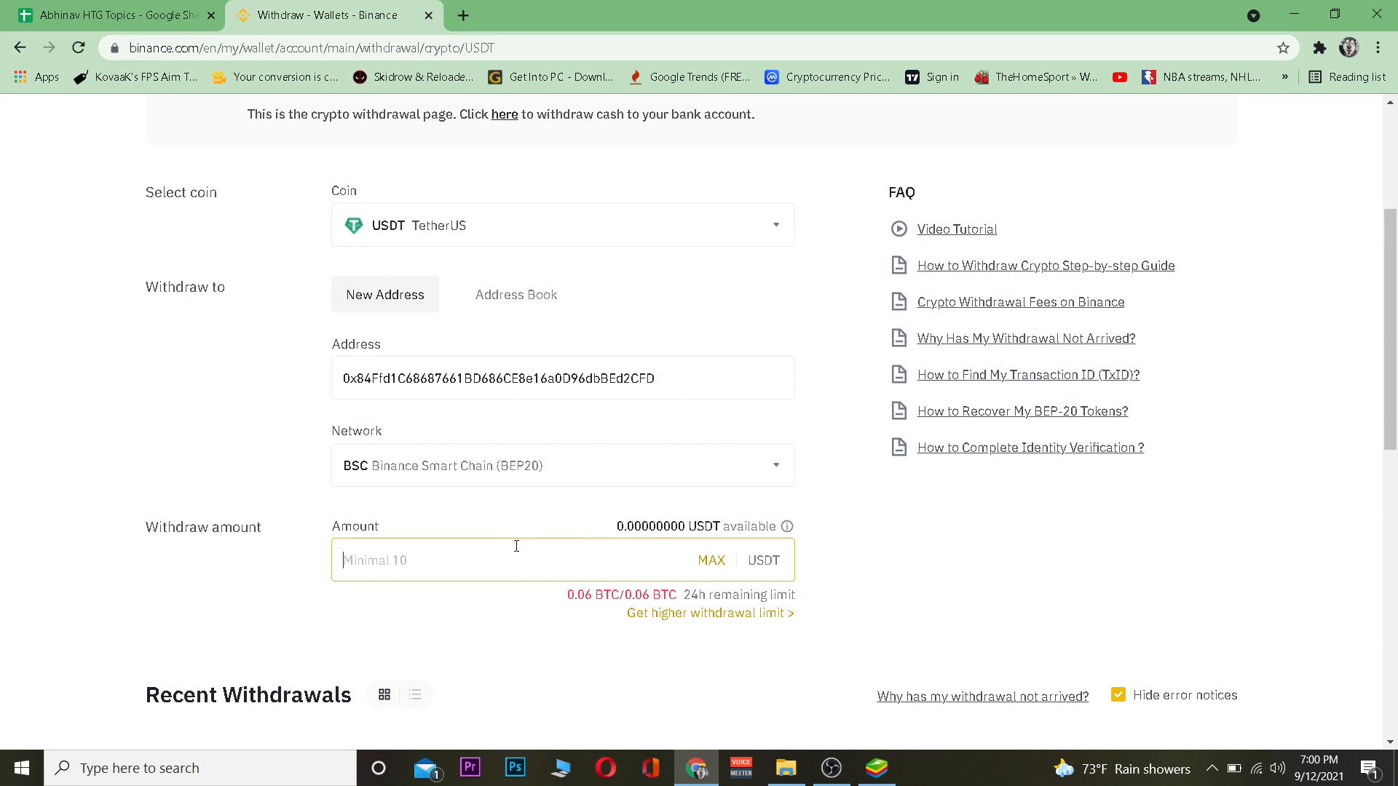
Enter a withdrawal amount of 100 USDT, leaving 99.2 USDT to receive
text(100)
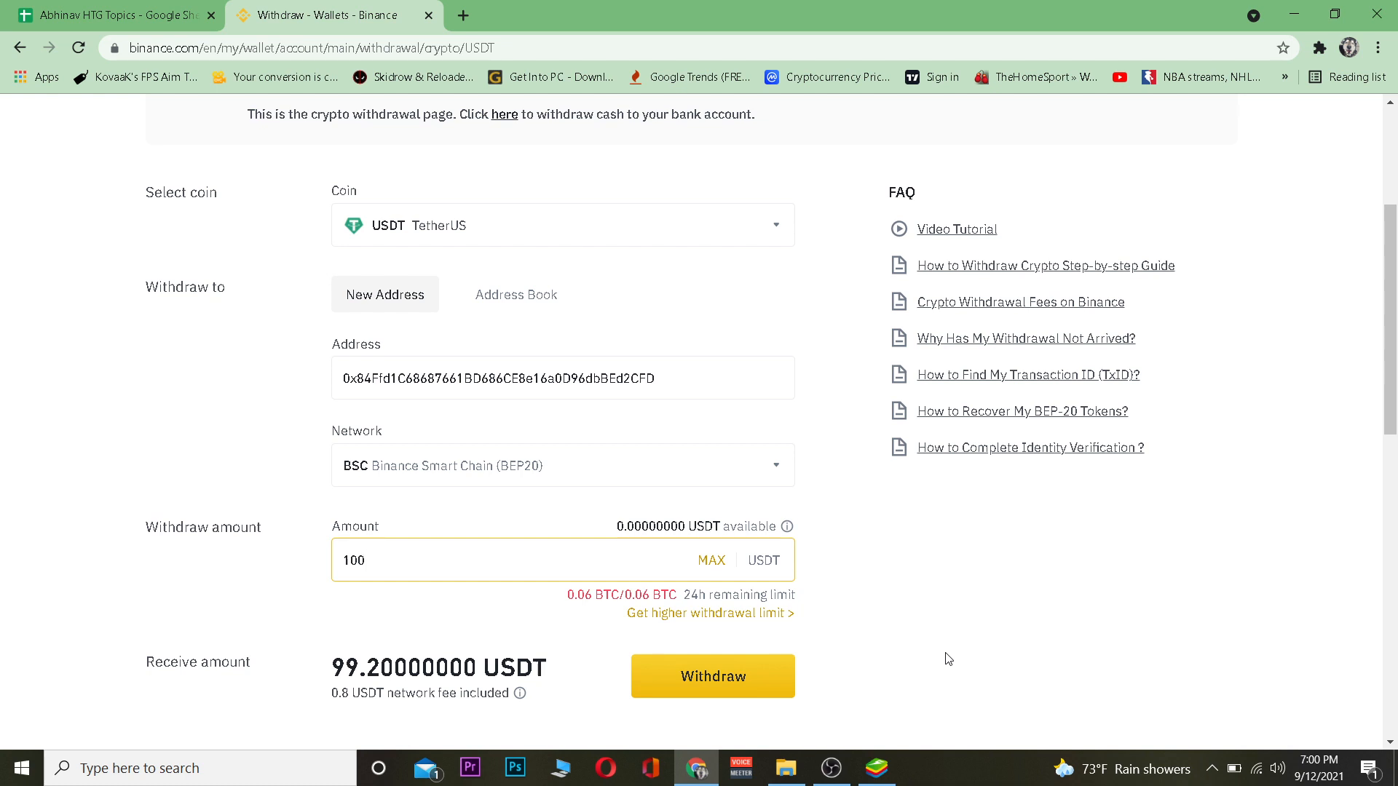
mouse_move(685, 417)
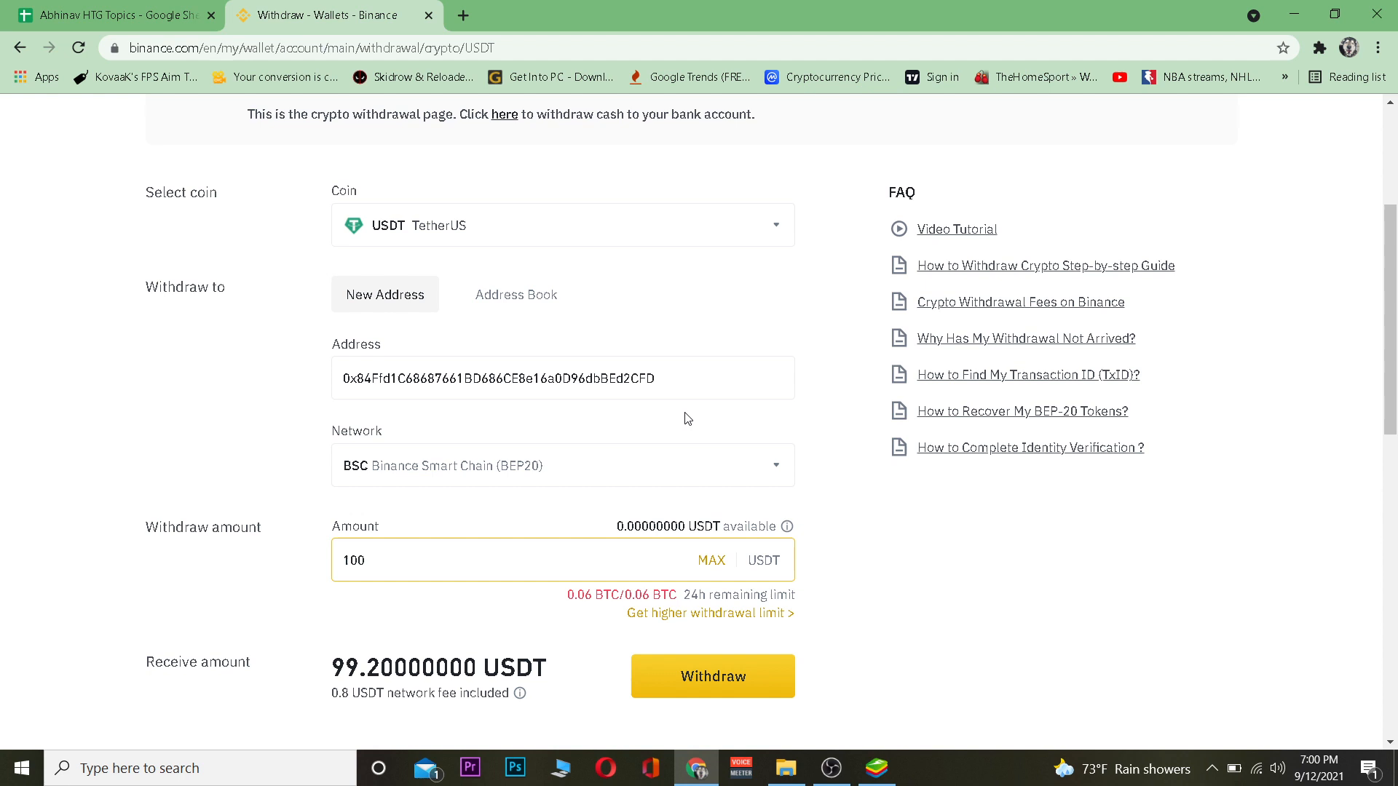
triple_click(498, 379)
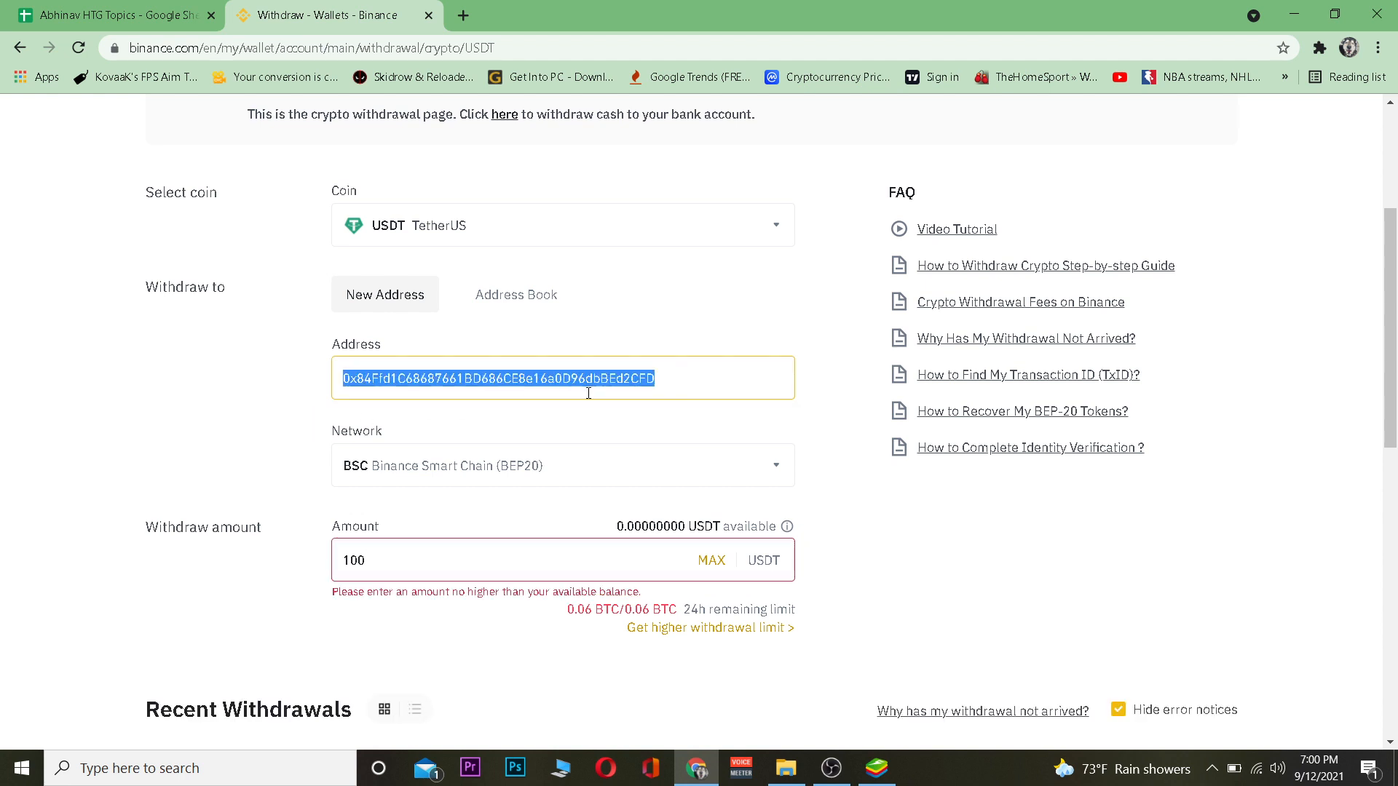
click(725, 381)
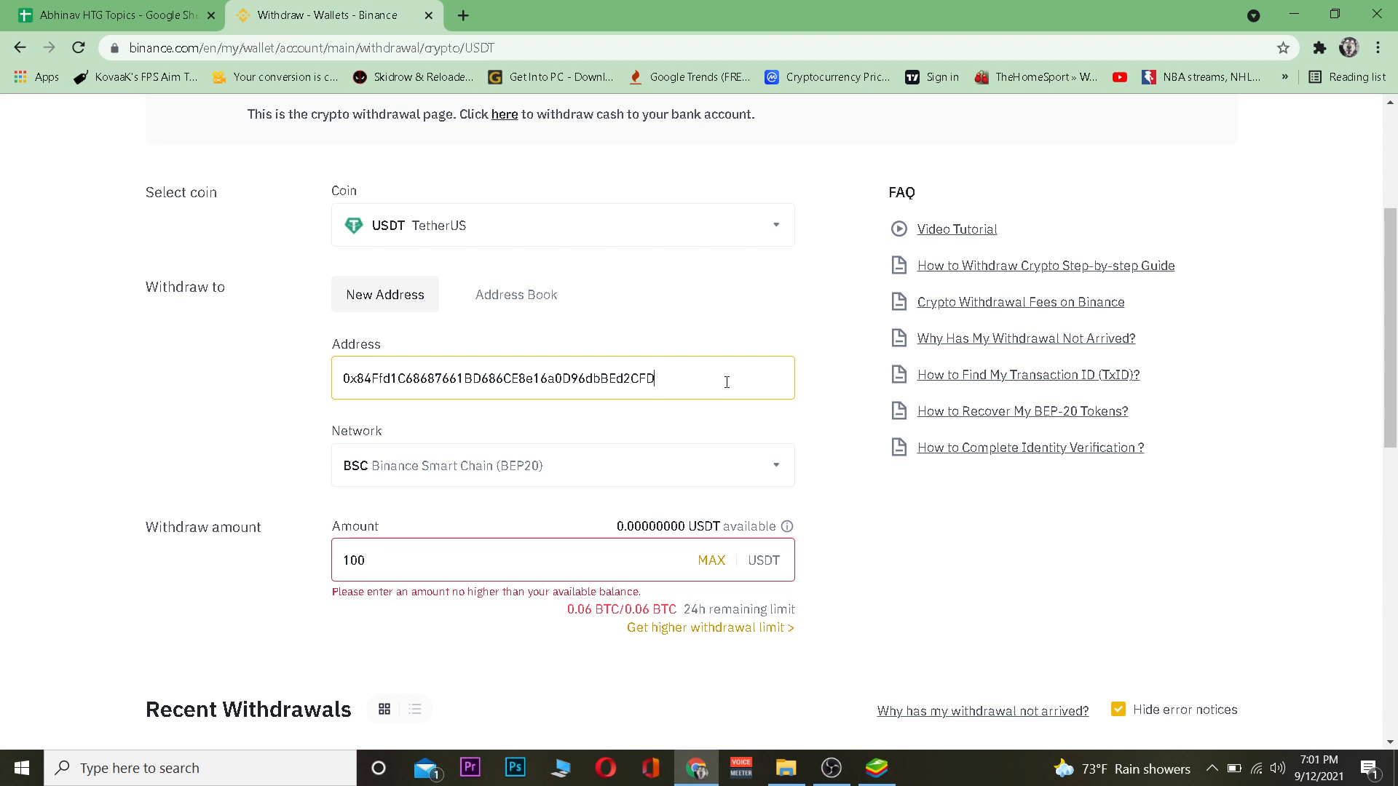
triple_click(497, 378)
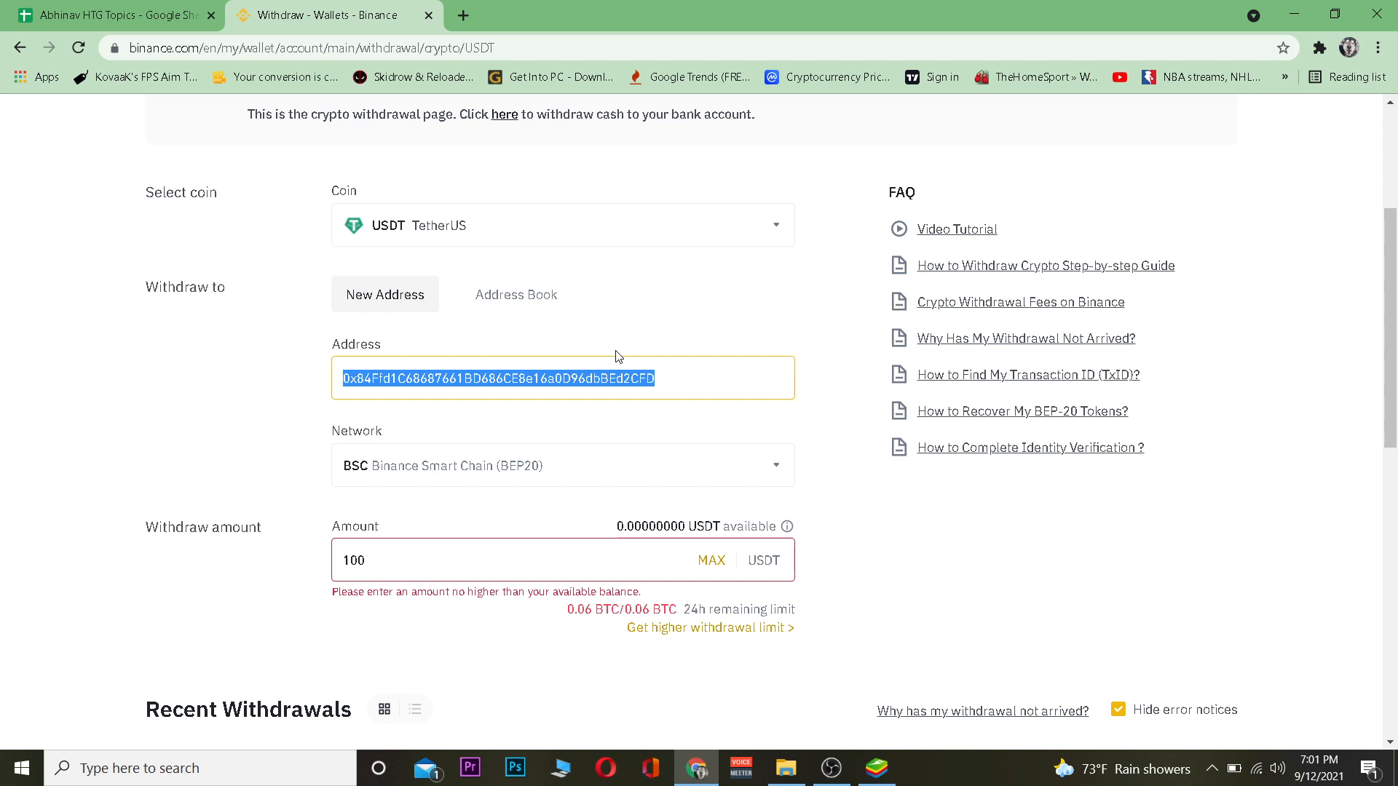
mouse_move(645, 336)
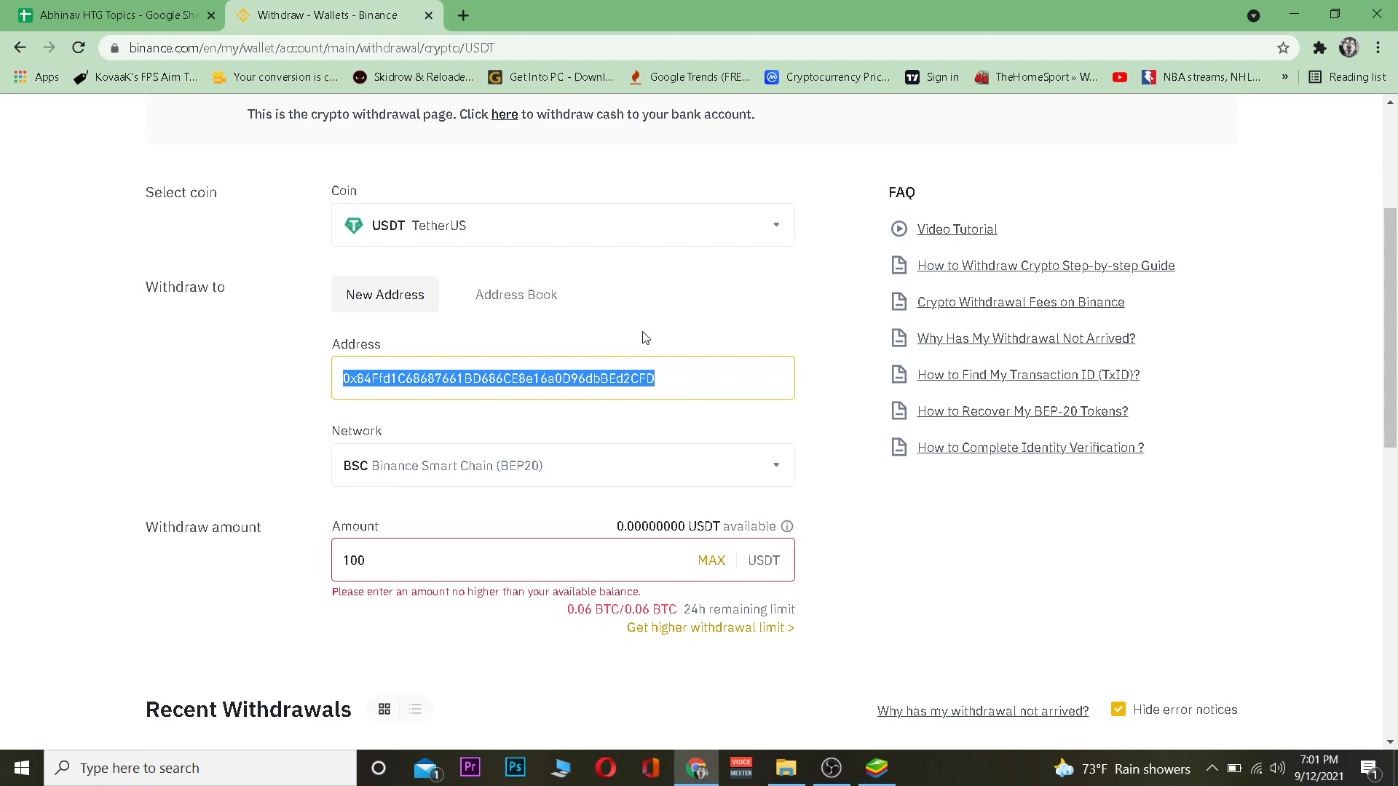